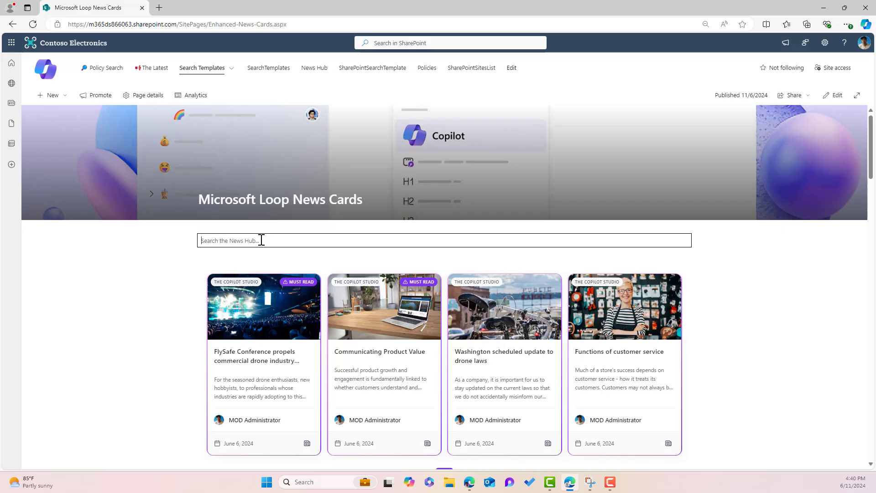
# - Search the News Hub cards for 'flysafe'
pyautogui.write('flysafe')
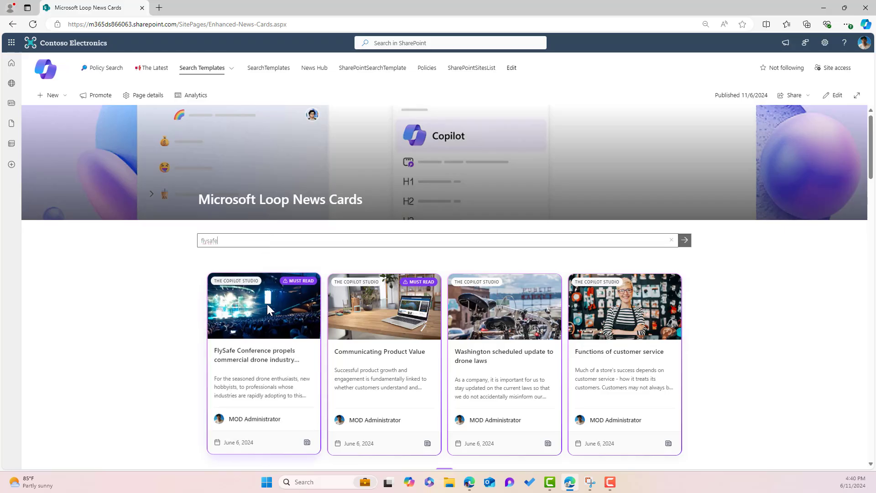
pyautogui.click(263, 305)
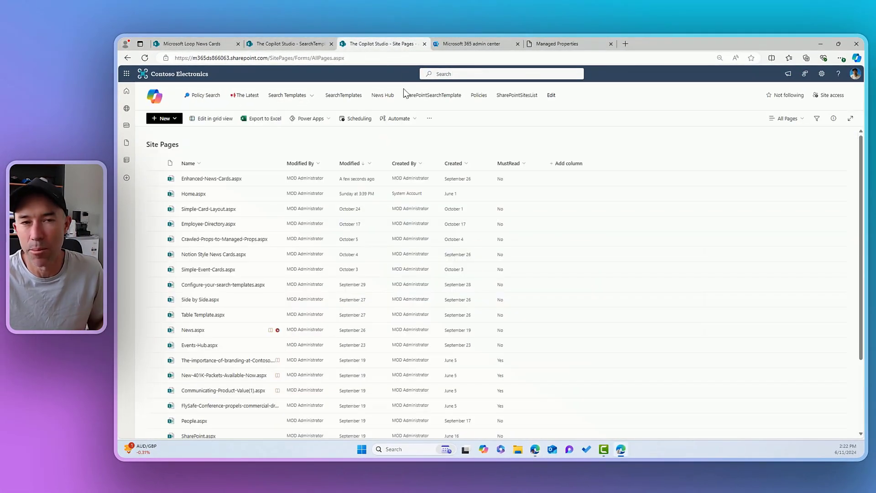
pyautogui.moveTo(494, 145)
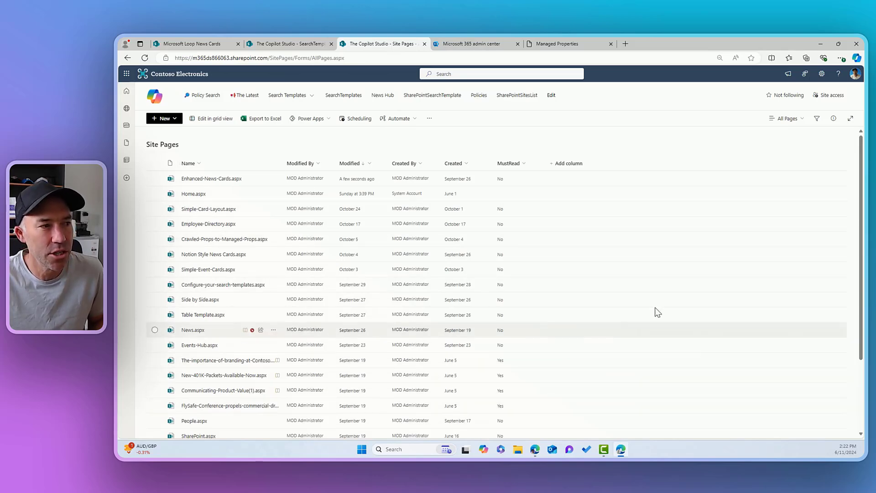
pyautogui.moveTo(508, 163)
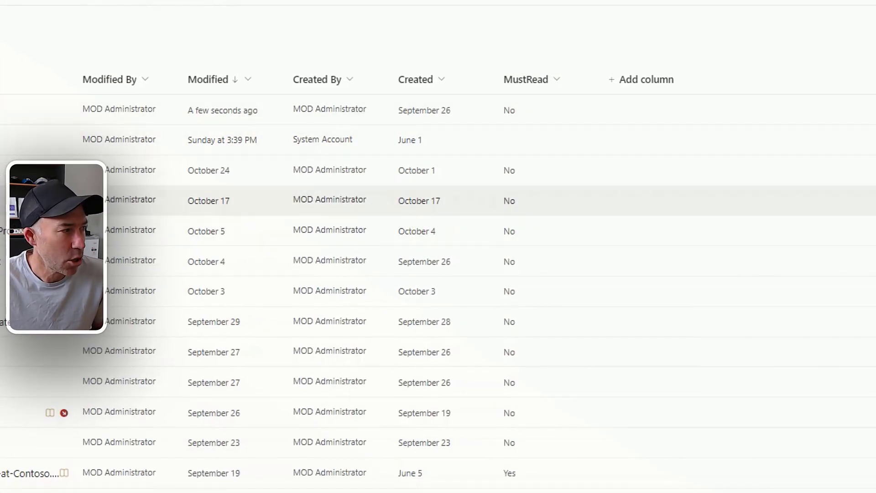
pyautogui.moveTo(305, 237)
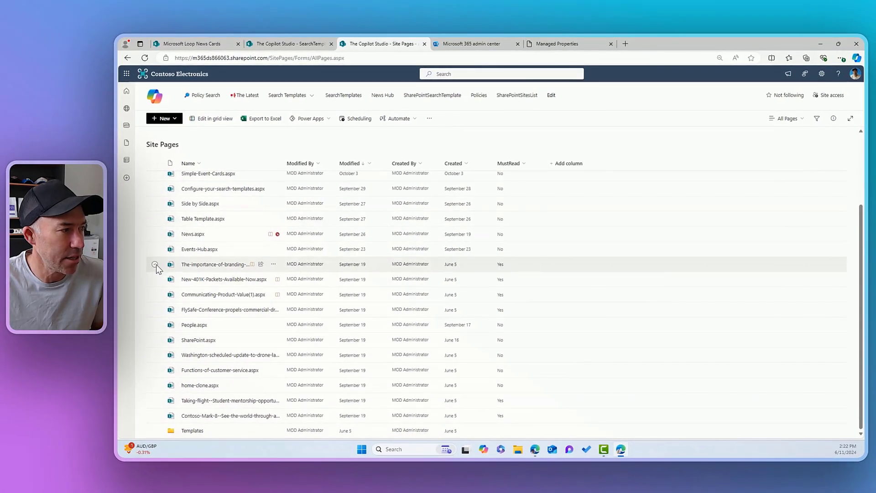
# - Select The-importance-of-branding page in the Site Pages library
pyautogui.click(155, 264)
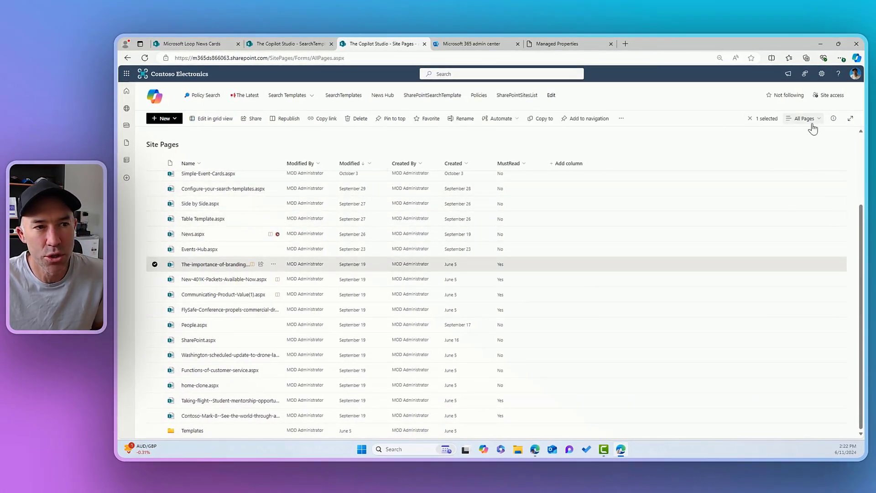
# - Review the branding page's MustRead Yes/No property in the details pane, then return to News Cards
pyautogui.click(834, 117)
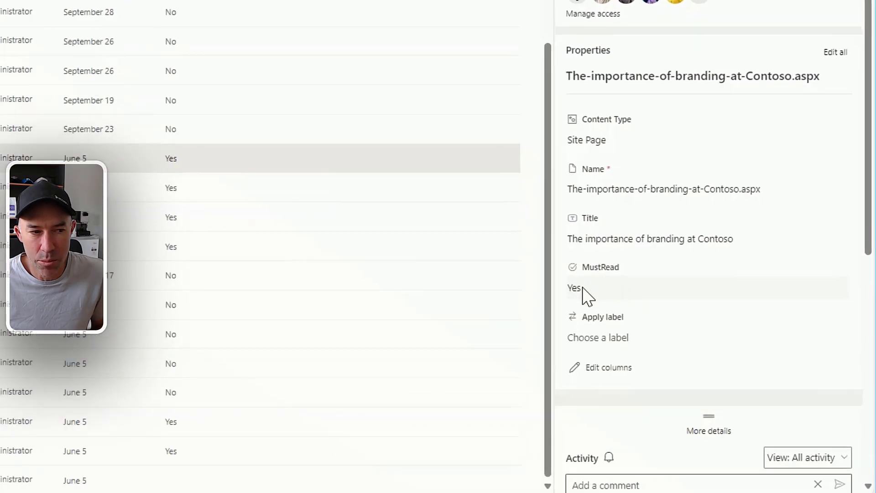
pyautogui.click(574, 287)
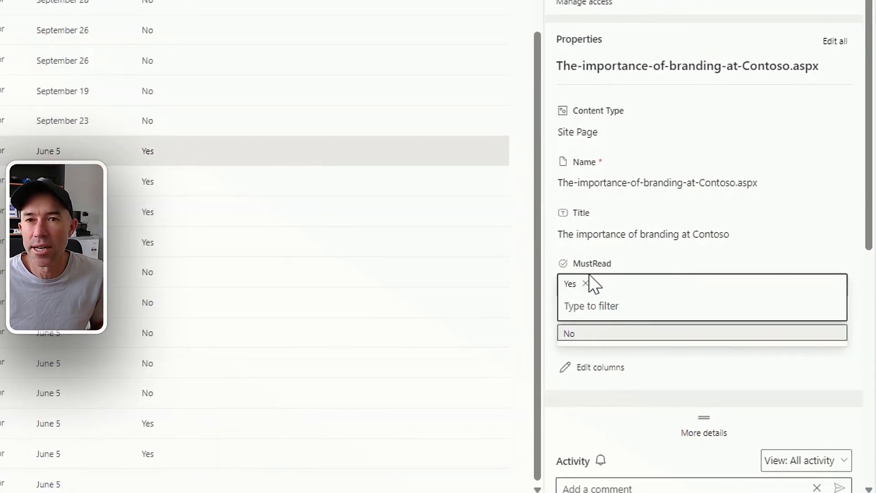
pyautogui.moveTo(740, 230)
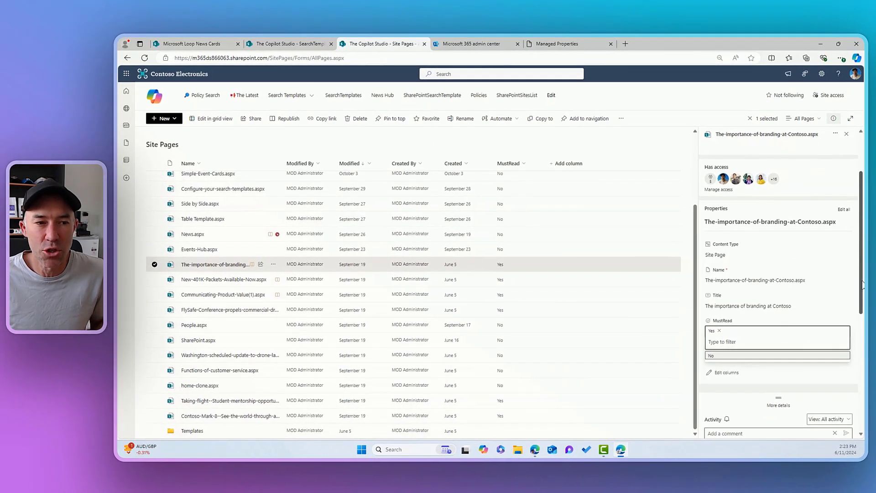
pyautogui.click(193, 44)
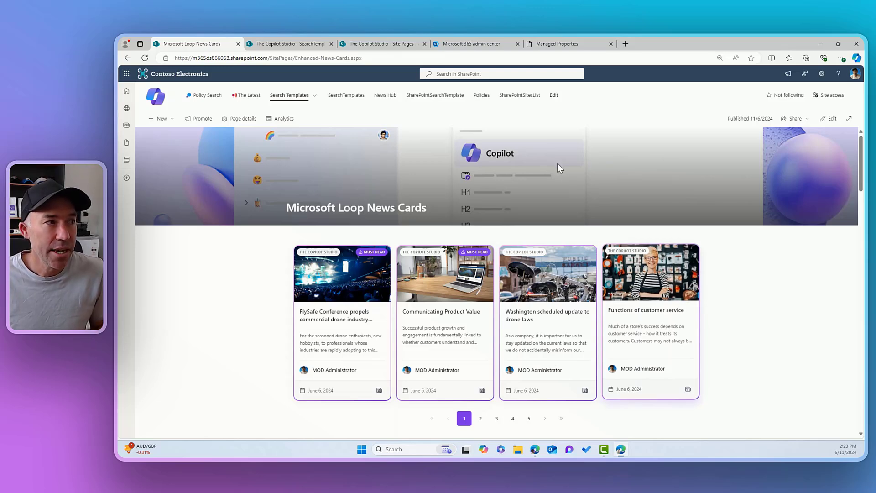
# - Review the managed properties, with RefinableString00 mapped to OWS_MUSTREAD
pyautogui.click(566, 44)
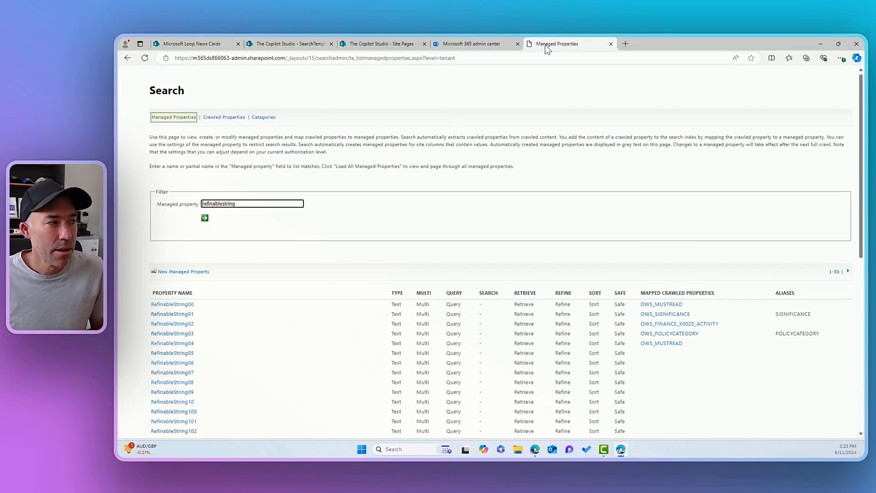
pyautogui.moveTo(321, 255)
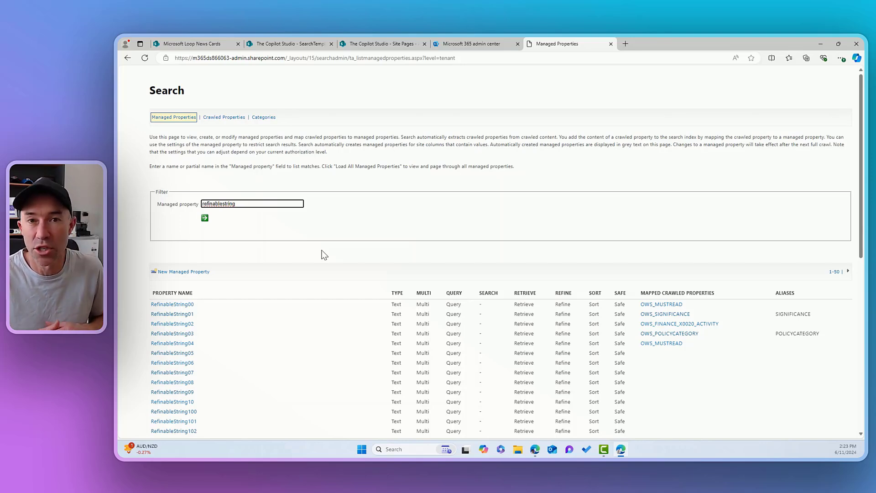
pyautogui.moveTo(263, 237)
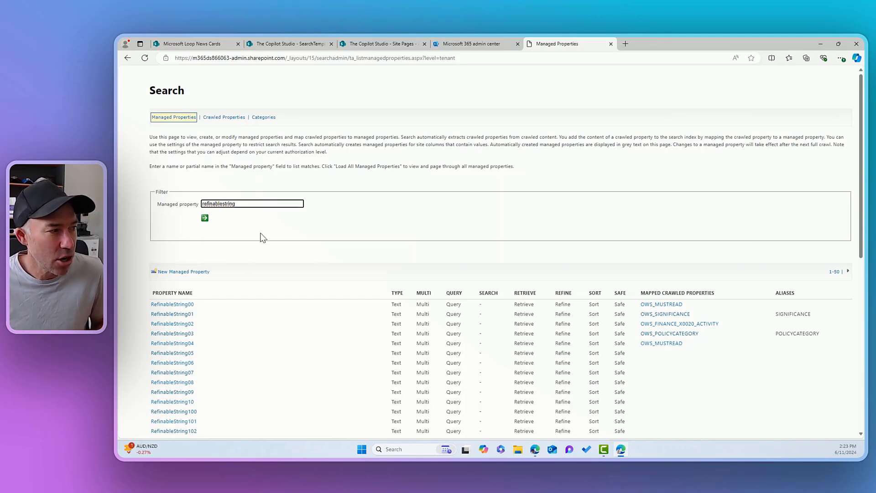
pyautogui.moveTo(172, 303)
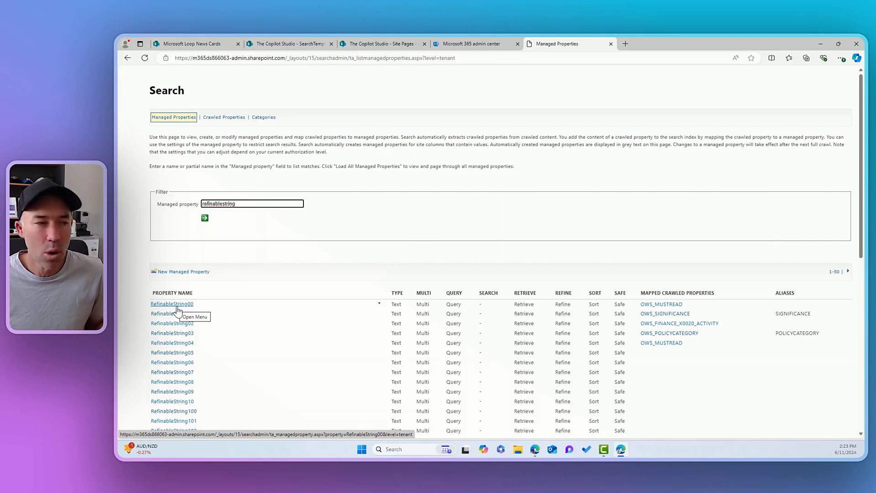
pyautogui.moveTo(210, 310)
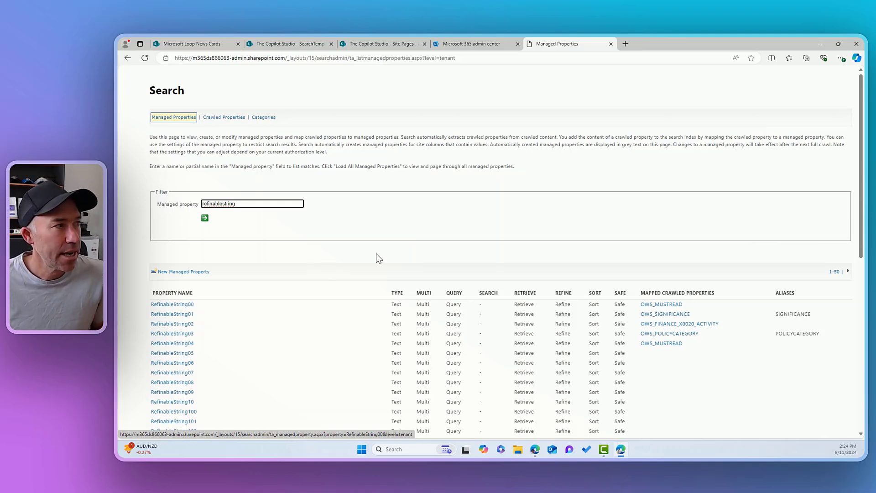
# - Return to the Microsoft Loop News Cards page and put it into edit mode
pyautogui.click(192, 44)
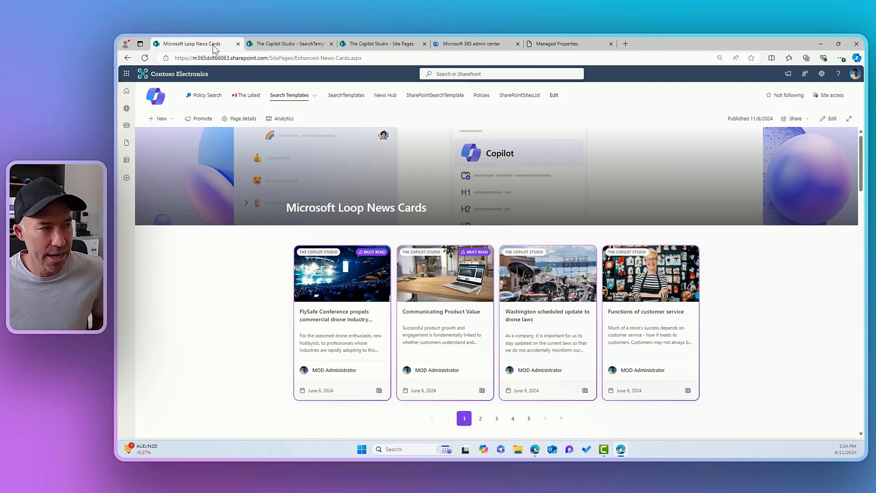
pyautogui.moveTo(844, 179)
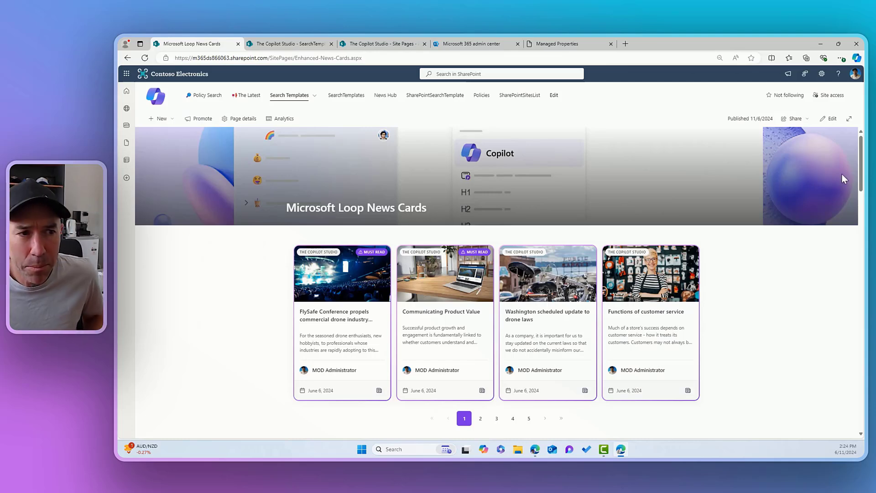
pyautogui.click(831, 117)
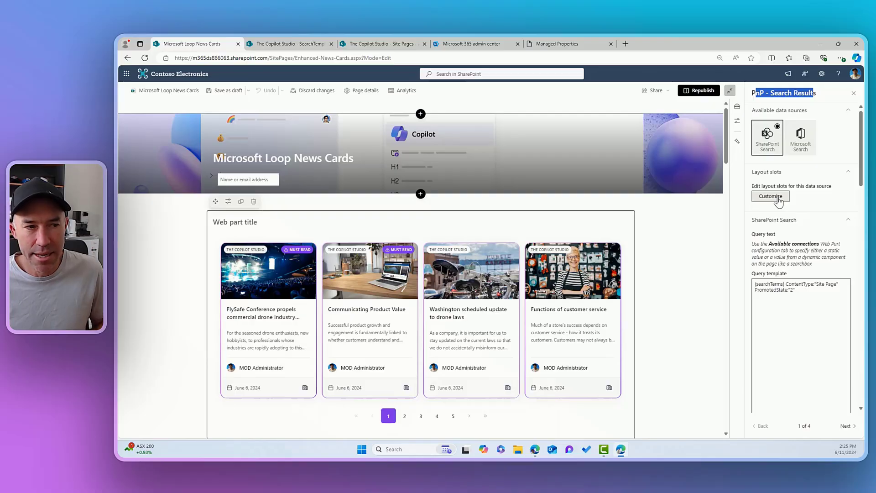
pyautogui.click(770, 196)
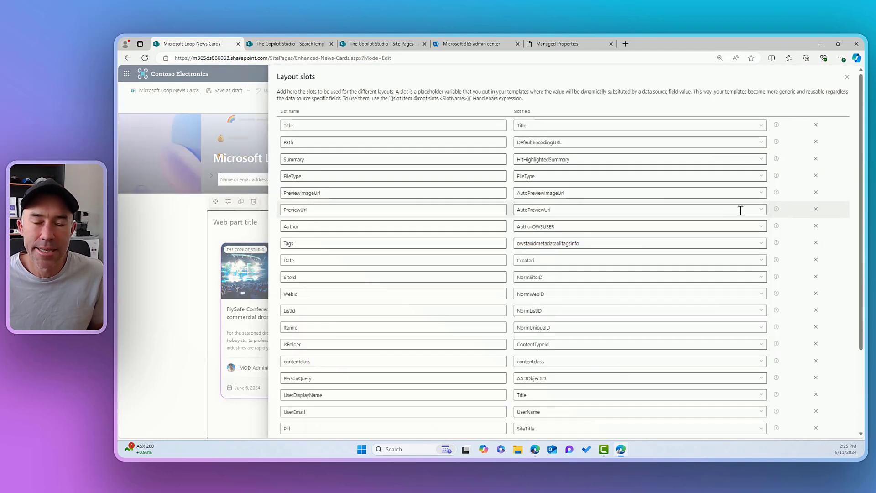
pyautogui.scroll(-3)
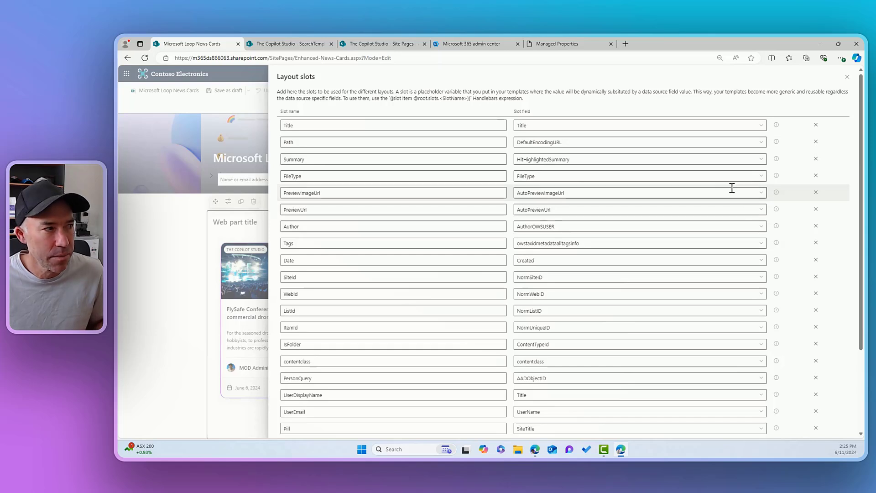
pyautogui.moveTo(455, 114)
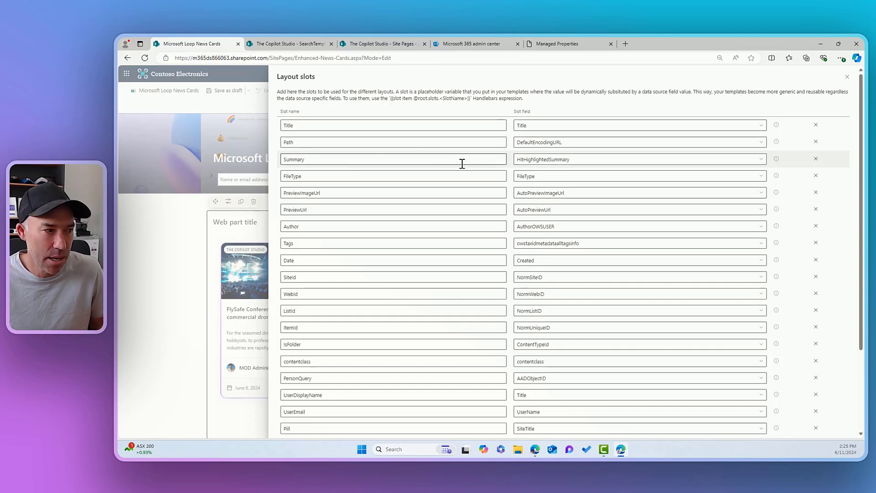
pyautogui.scroll(-3)
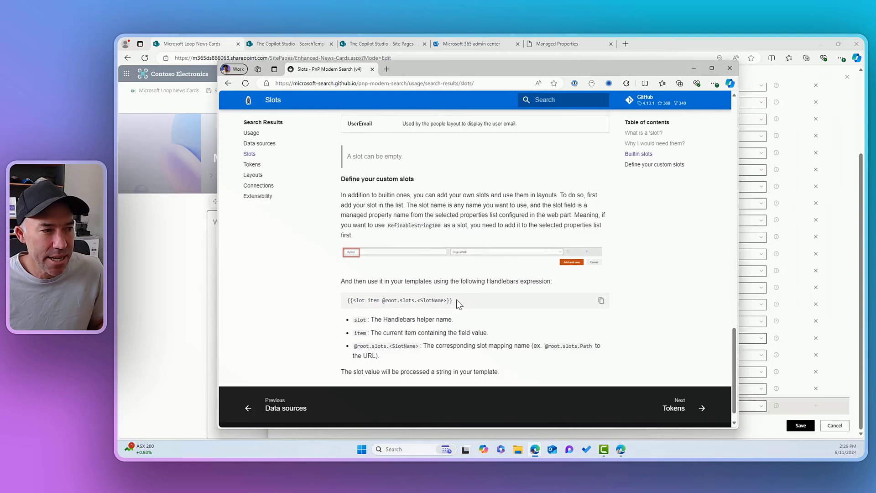
pyautogui.moveTo(361, 284)
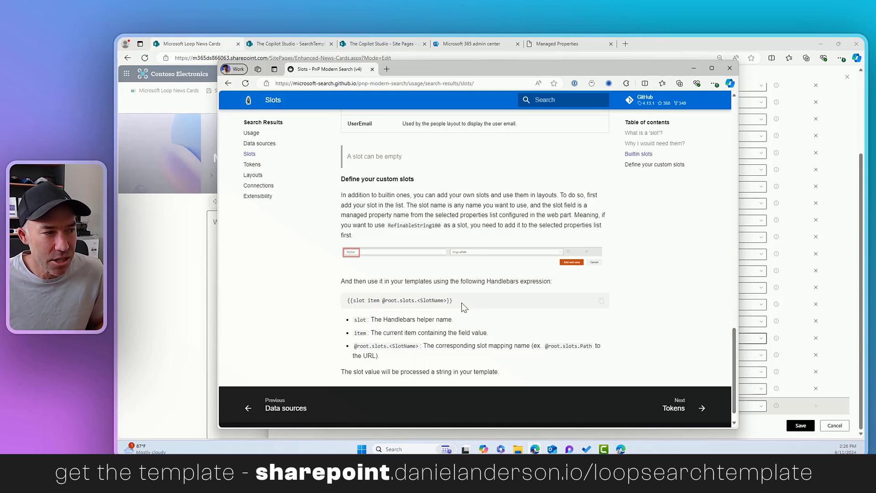
# - Confirm the MustRead layout slot maps to RefinableString00 and save the slots
pyautogui.doubleClick(397, 300)
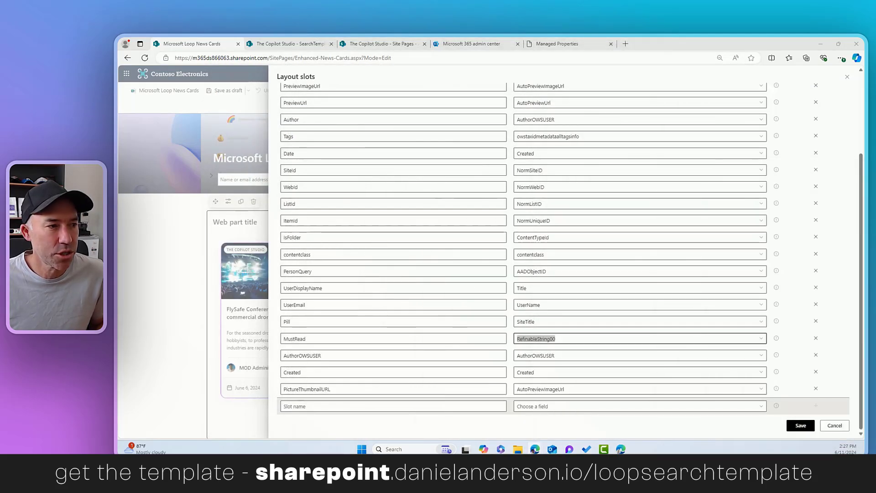
pyautogui.click(392, 339)
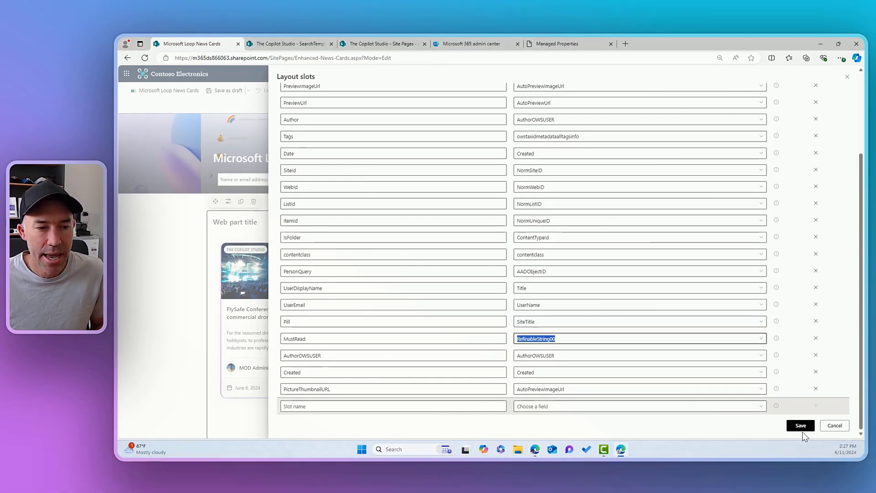
pyautogui.click(800, 426)
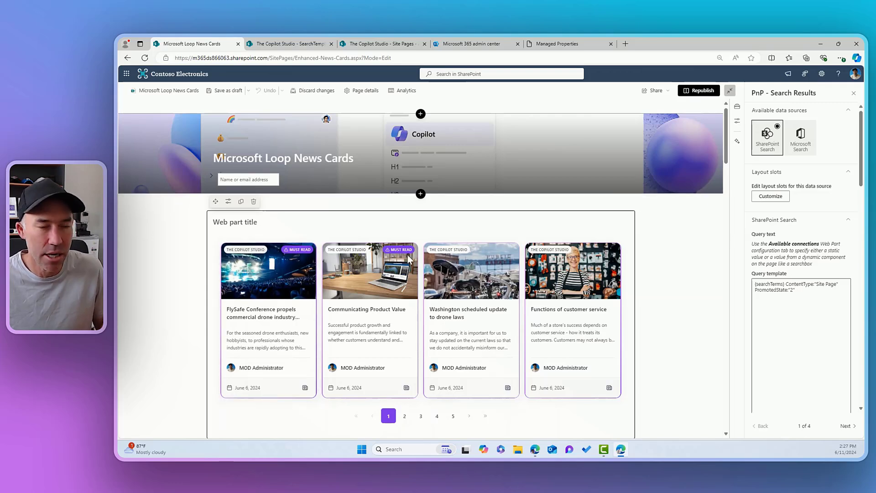
pyautogui.moveTo(752, 308)
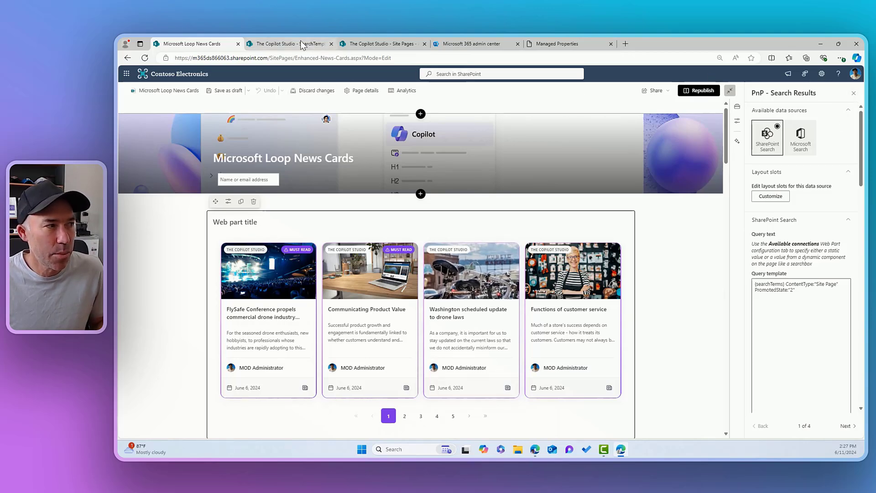
# - Open loop-enhanced-news-card.html from the SearchTemplates library
pyautogui.click(290, 44)
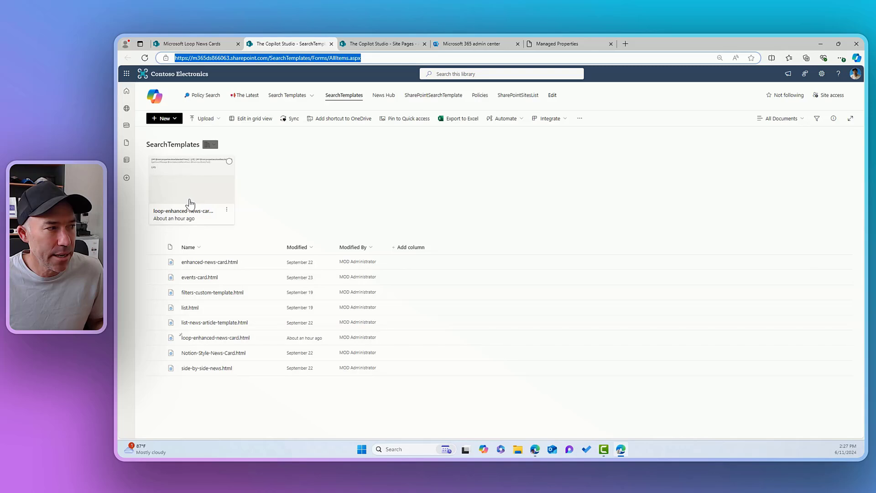
pyautogui.click(228, 211)
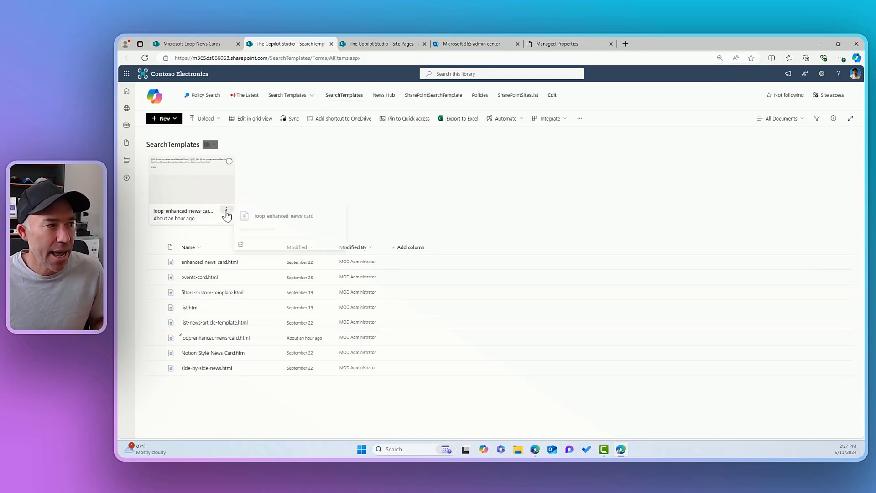
pyautogui.moveTo(295, 193)
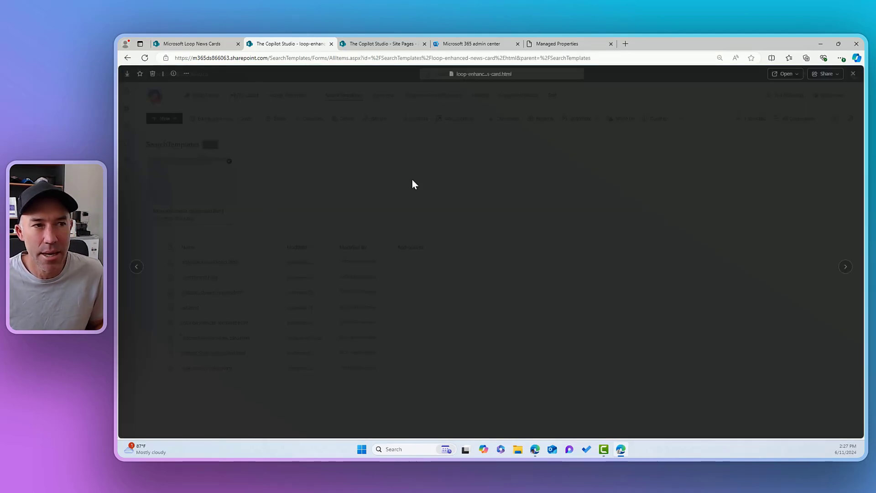
# - View the template as text and locate the must-read-pill markup conditioned on MustRead equals Yes
pyautogui.click(785, 73)
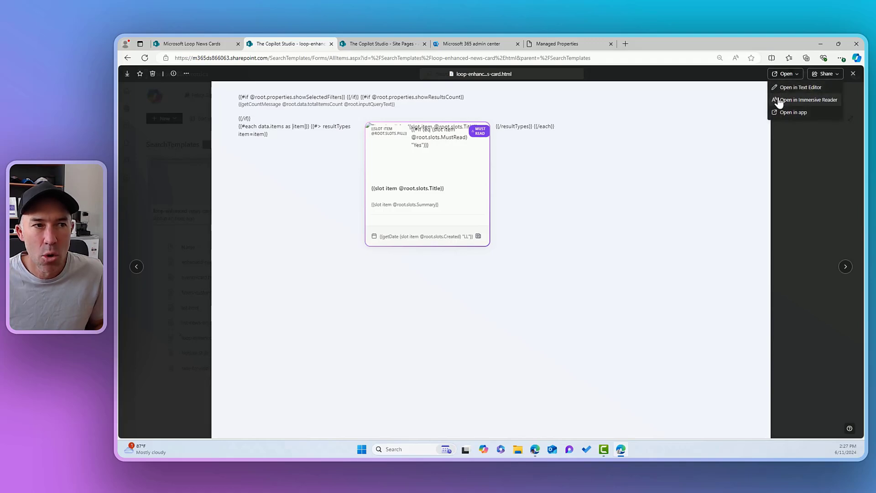
pyautogui.click(806, 100)
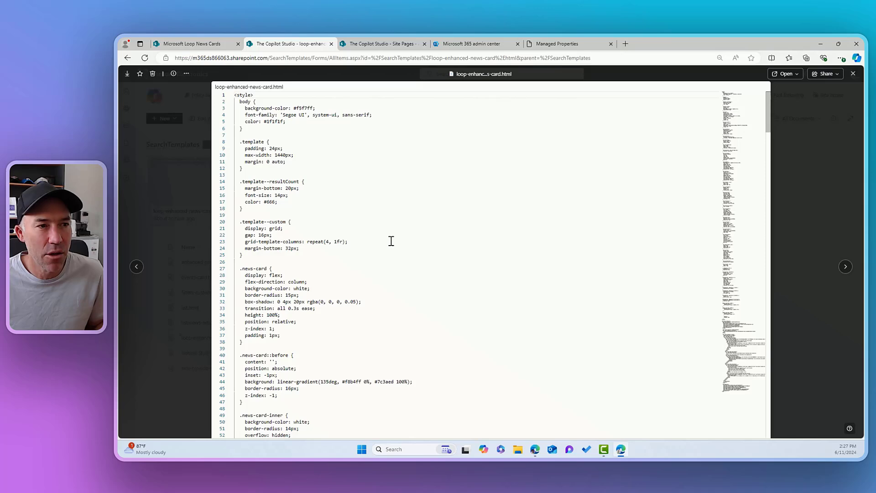
pyautogui.scroll(-3)
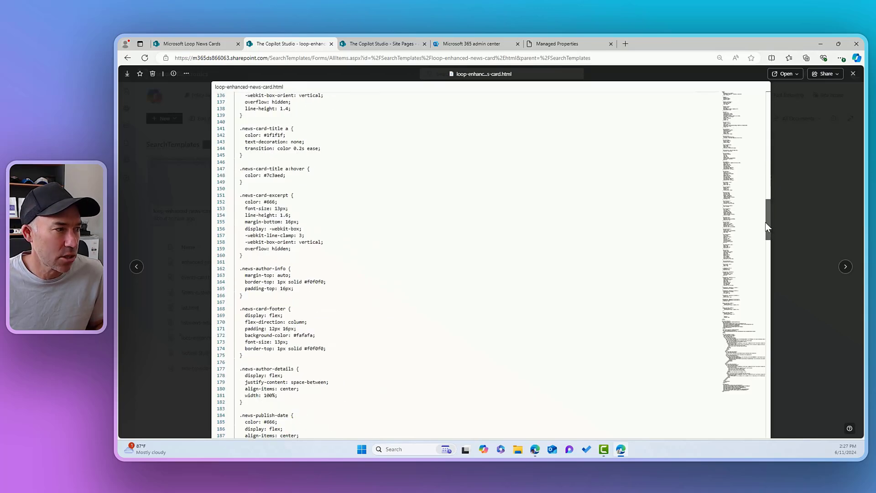
pyautogui.scroll(-3)
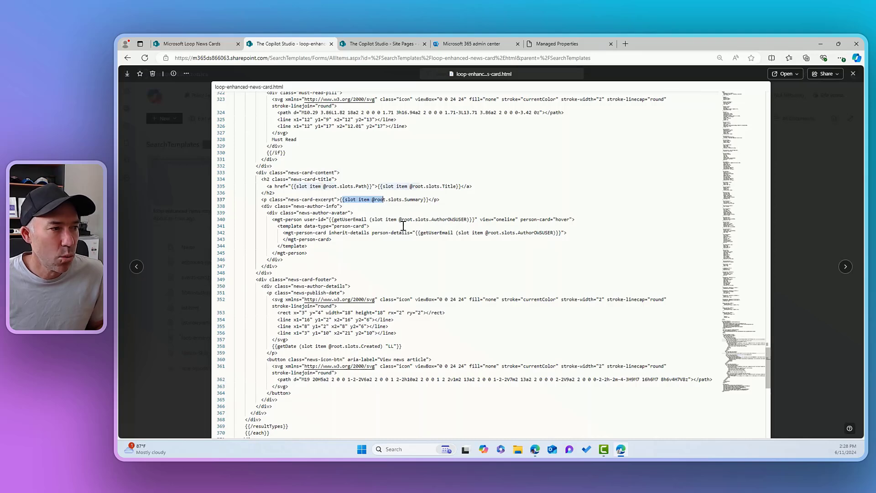
pyautogui.moveTo(435, 240)
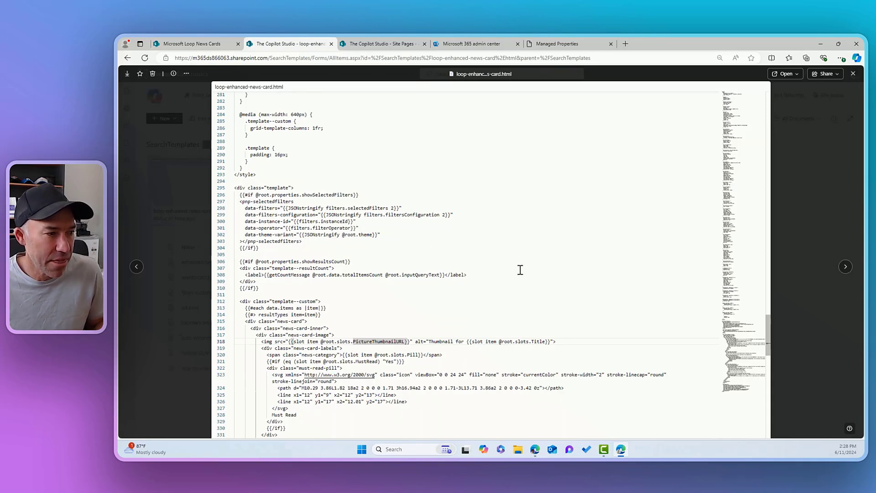
pyautogui.scroll(-3)
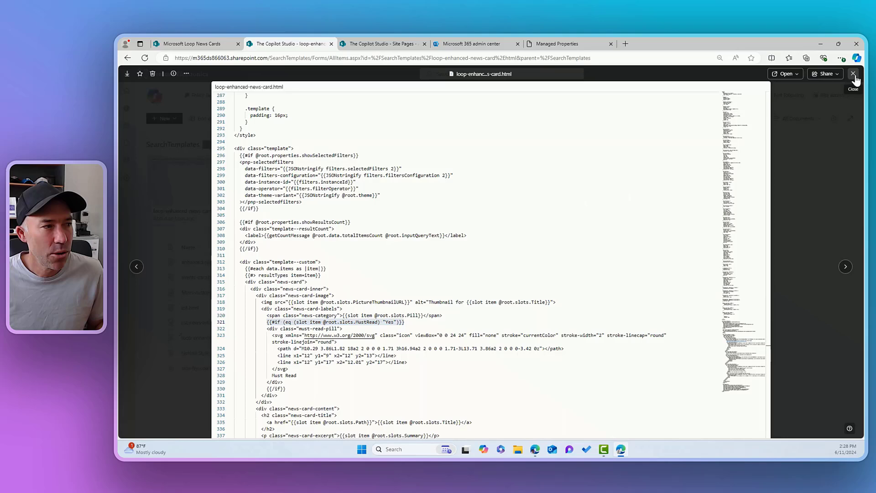
# - Close the template viewer and republish the Microsoft Loop News Cards page
pyautogui.click(853, 73)
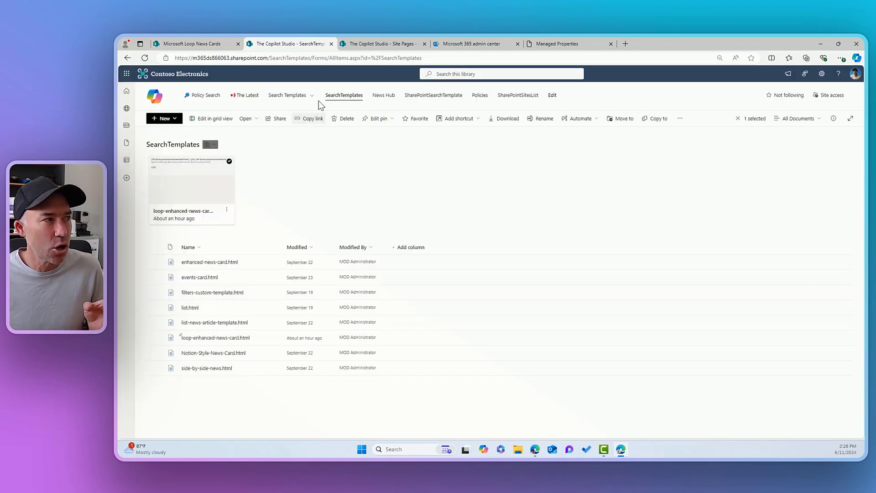
pyautogui.click(191, 44)
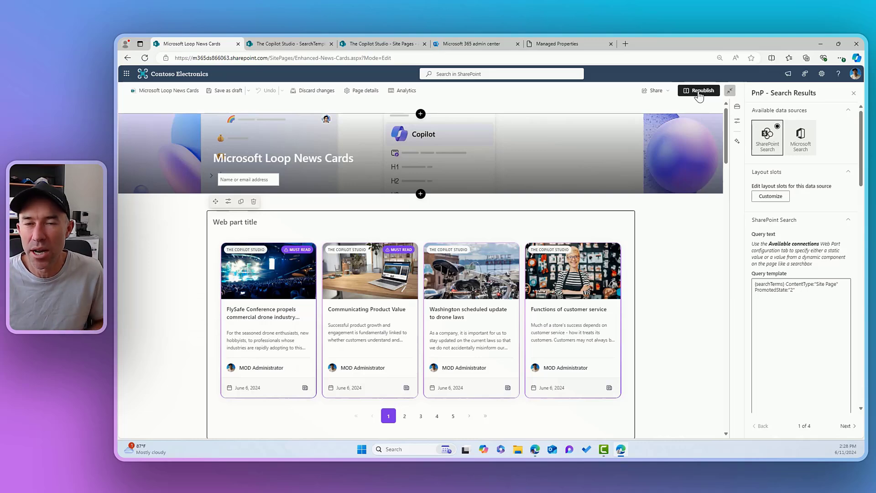
pyautogui.click(701, 91)
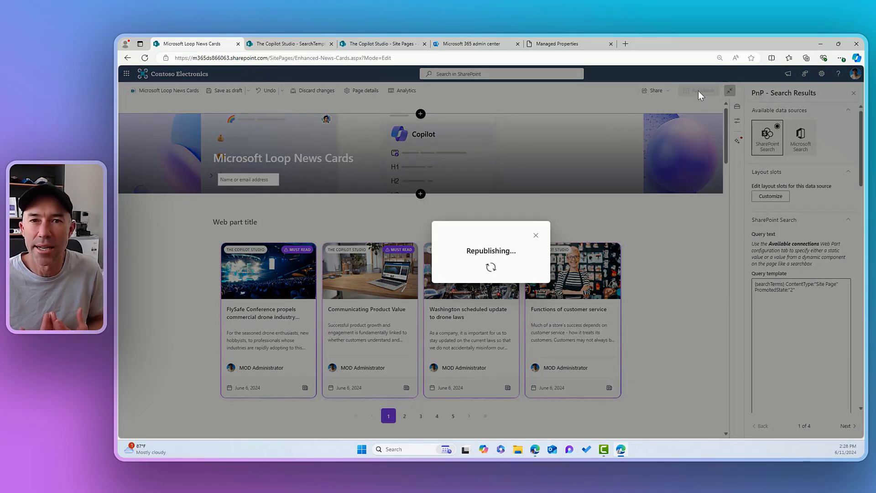